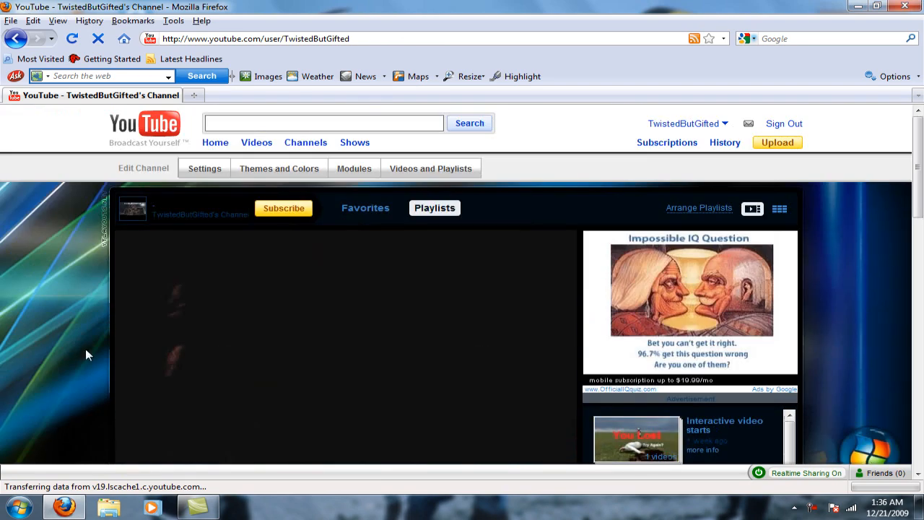
pyautogui.moveTo(413, 119)
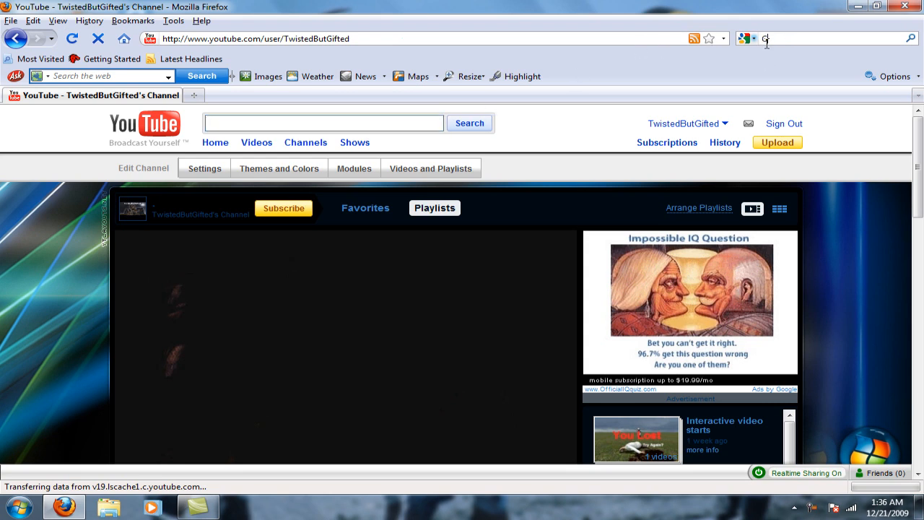
# Search Google for 'garrysmod' to list Garry's Mod 9 download results
pyautogui.write('garrysmod')
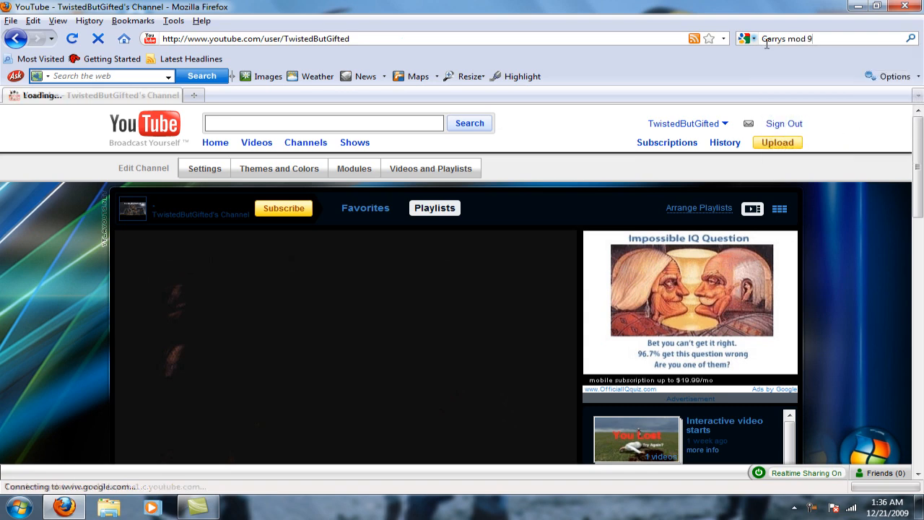
pyautogui.press('Return')
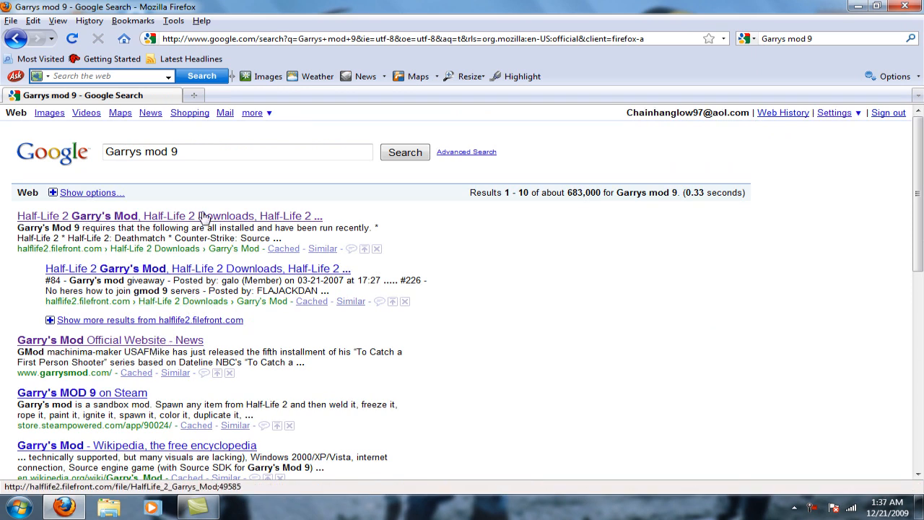
# Open the Half-Life 2 FileFront result for Garry's Mod and jump to its download options
pyautogui.click(168, 216)
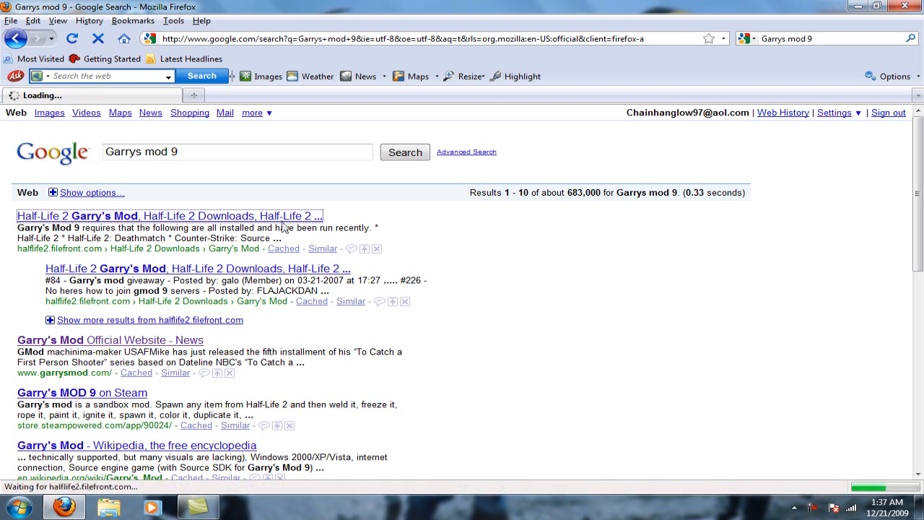
pyautogui.click(169, 215)
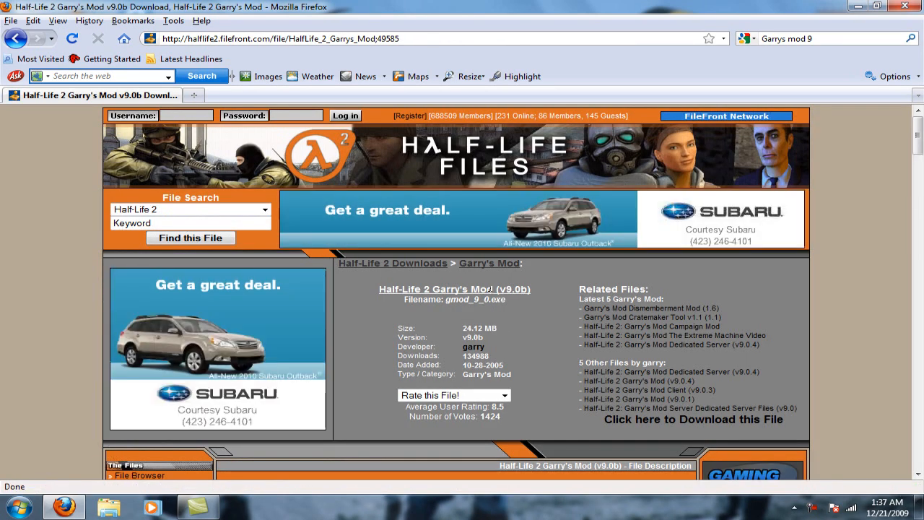
pyautogui.click(692, 419)
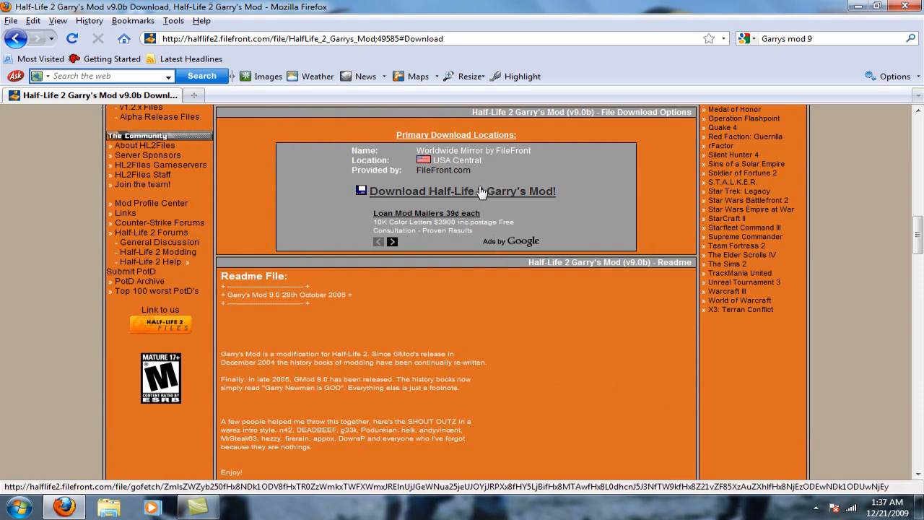
# Start downloading Garry's Mod 9.0 from the FileFront mirror
pyautogui.click(462, 190)
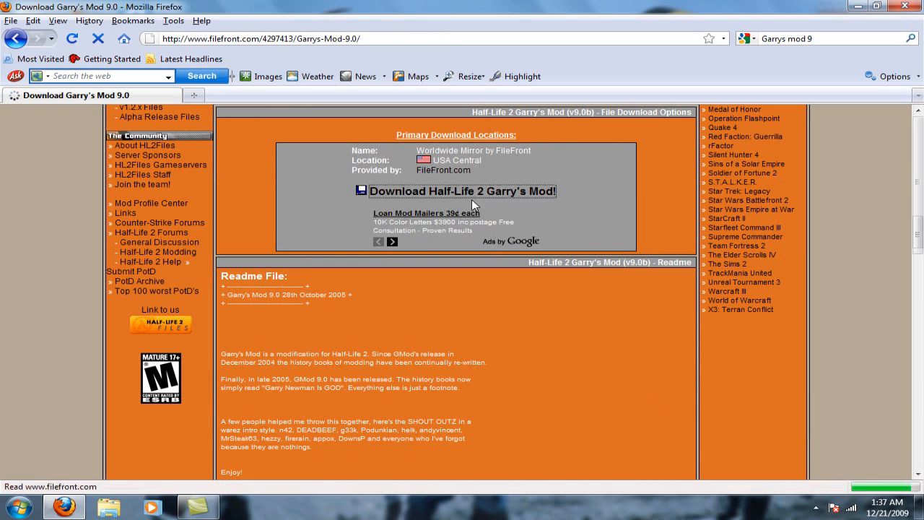
pyautogui.click(461, 191)
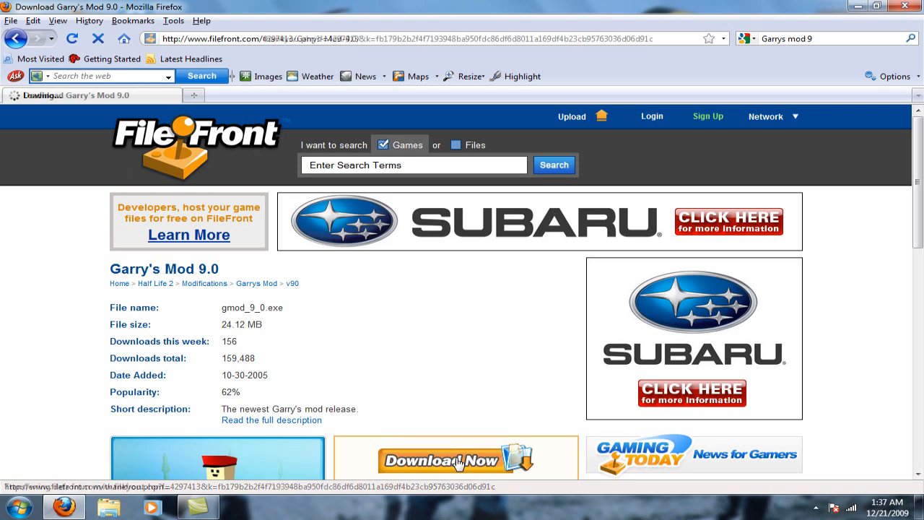
pyautogui.click(456, 460)
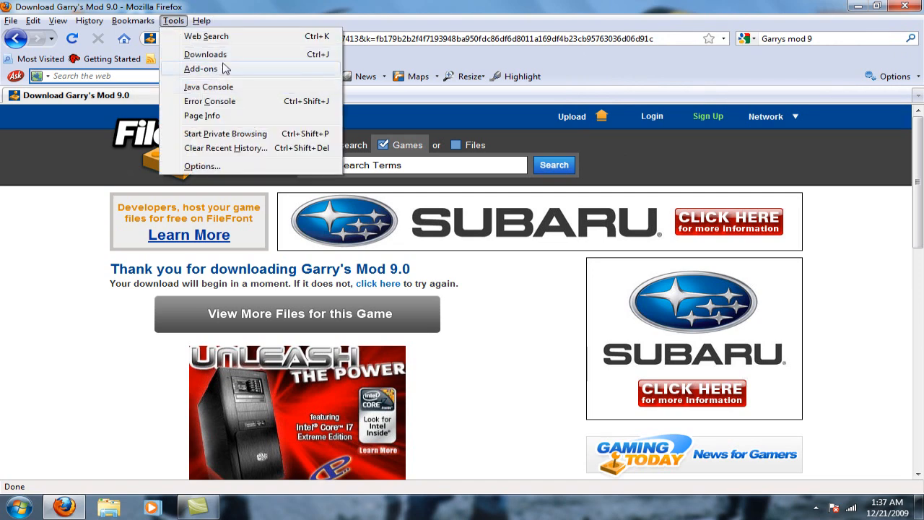
# Run gmod_9_0.exe from Downloads, check the SourceMods\gmod9 destination, then cancel setup
pyautogui.click(206, 54)
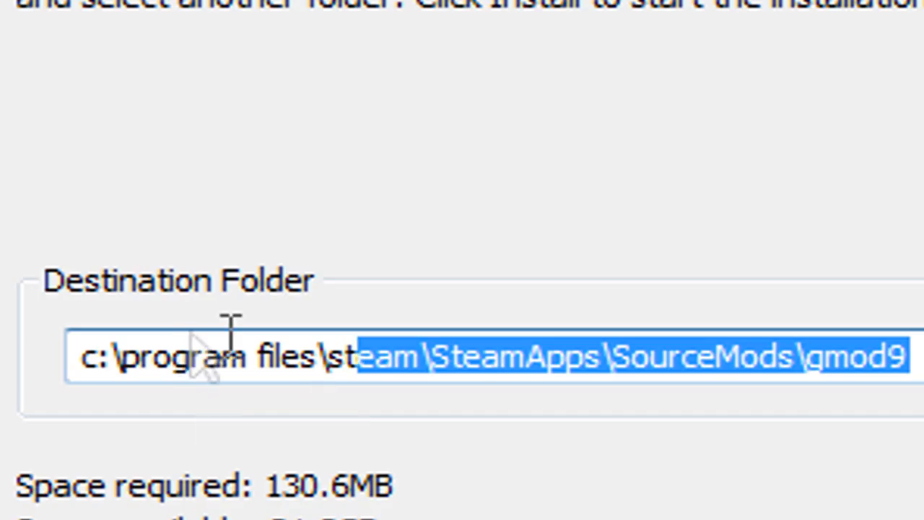
pyautogui.click(267, 355)
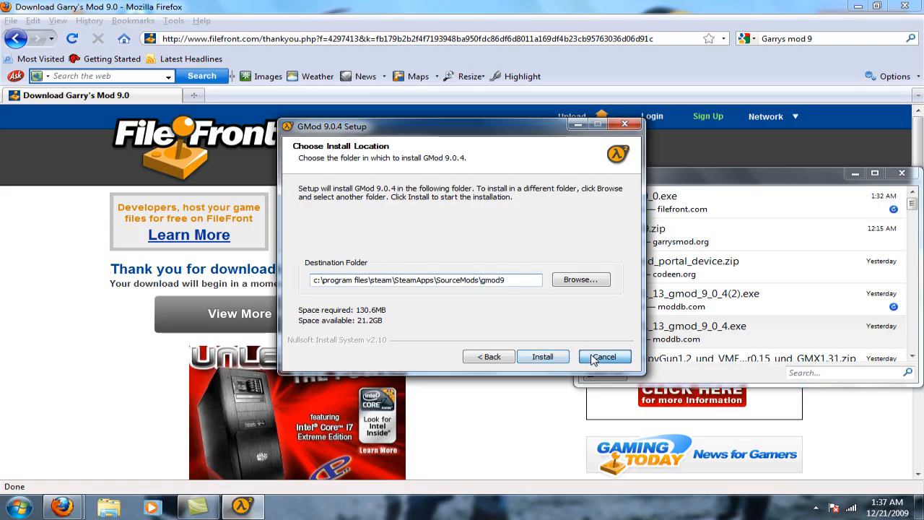
pyautogui.click(605, 356)
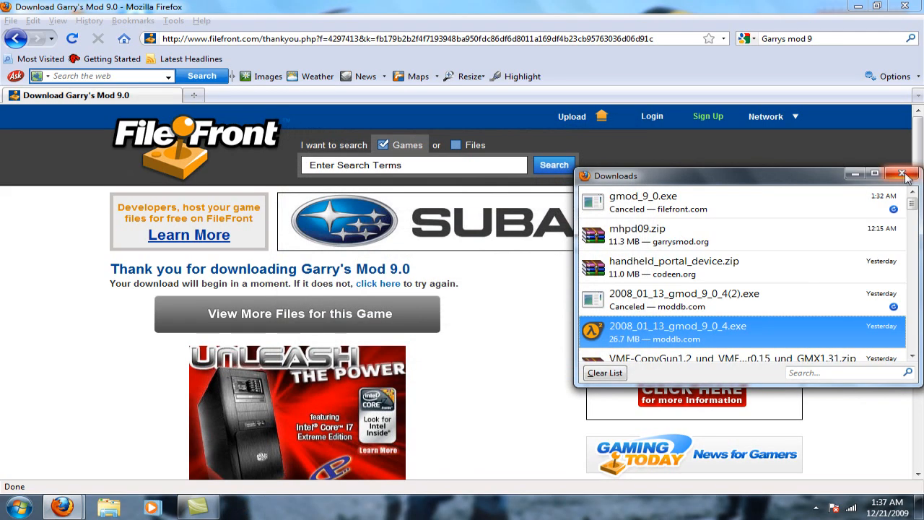
# Close Downloads and browse Explorer into Local Disk (C:) > Program Files
pyautogui.click(904, 174)
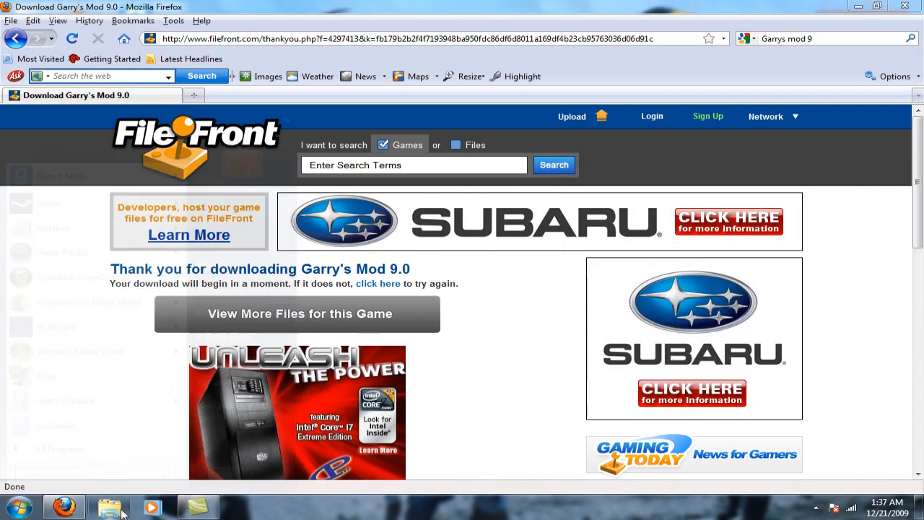
pyautogui.click(109, 507)
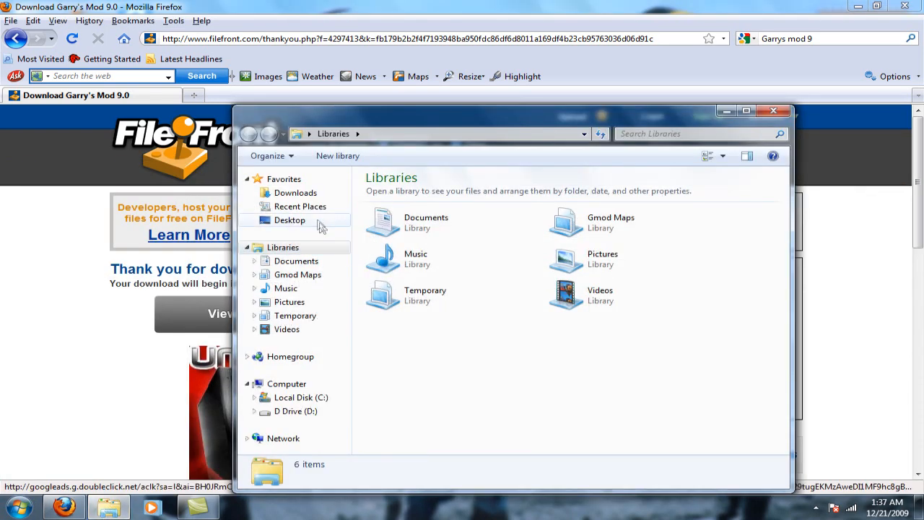
pyautogui.click(286, 384)
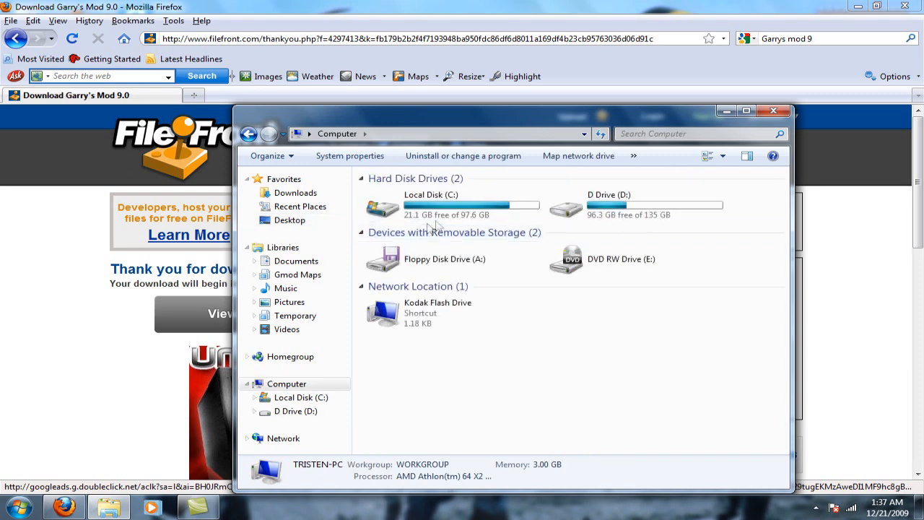
pyautogui.doubleClick(431, 205)
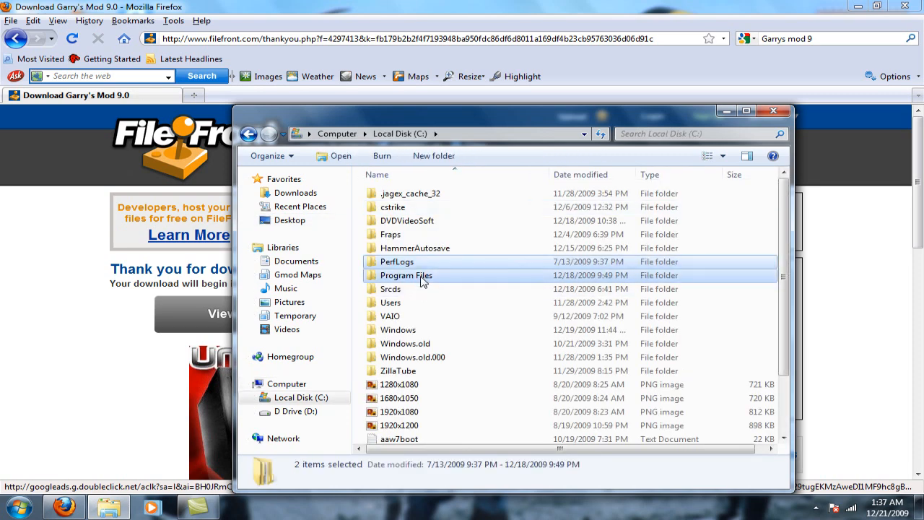
pyautogui.doubleClick(406, 275)
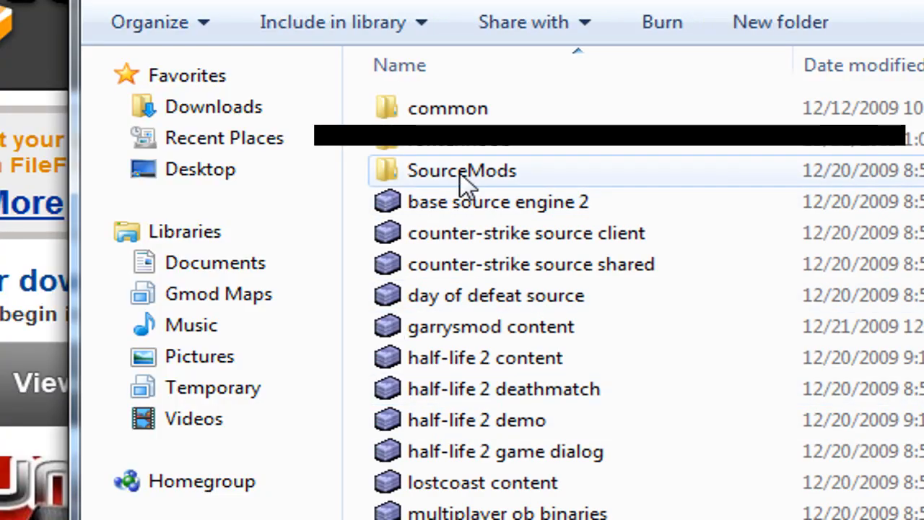
# Open Steam's SourceMods\gmod9 folder and scroll to its gameinfo file
pyautogui.click(460, 170)
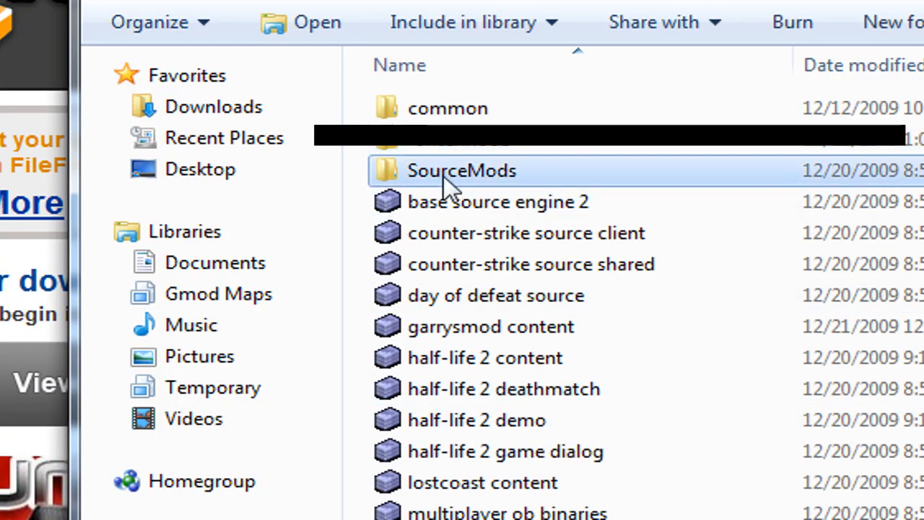
pyautogui.moveTo(451, 181)
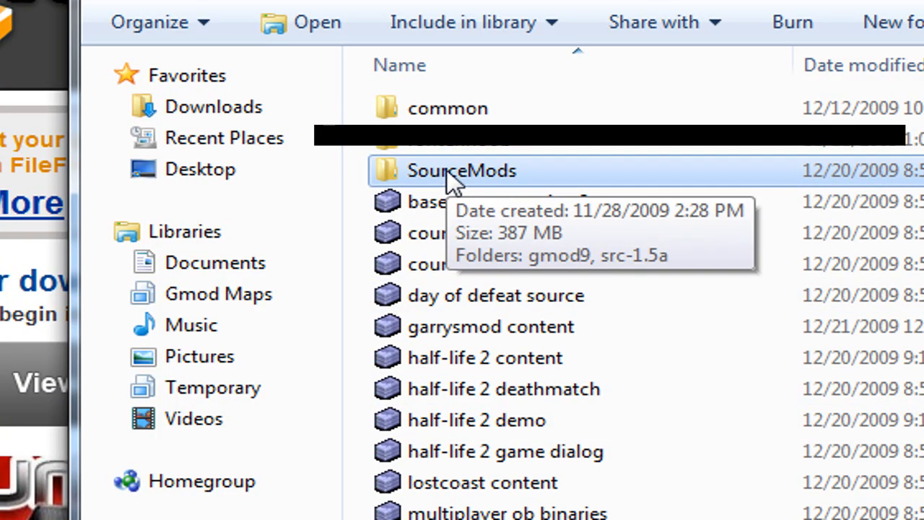
pyautogui.doubleClick(461, 170)
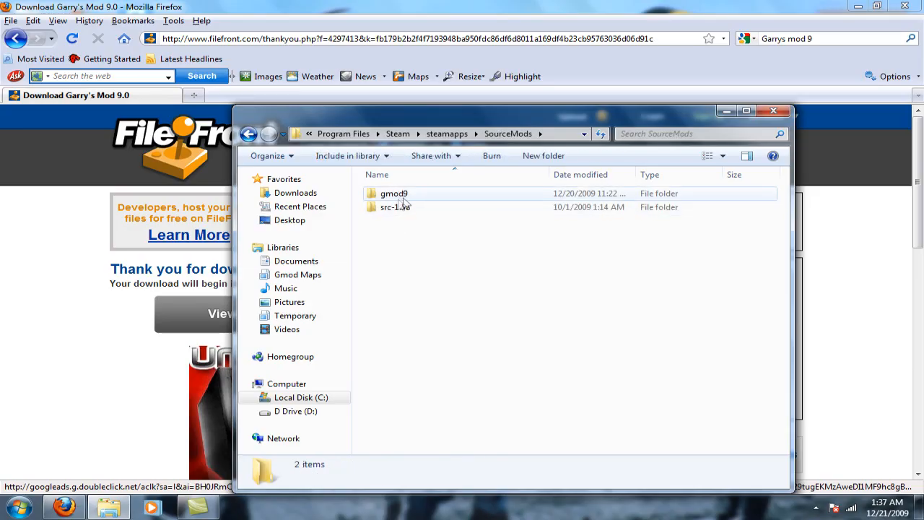
pyautogui.click(394, 193)
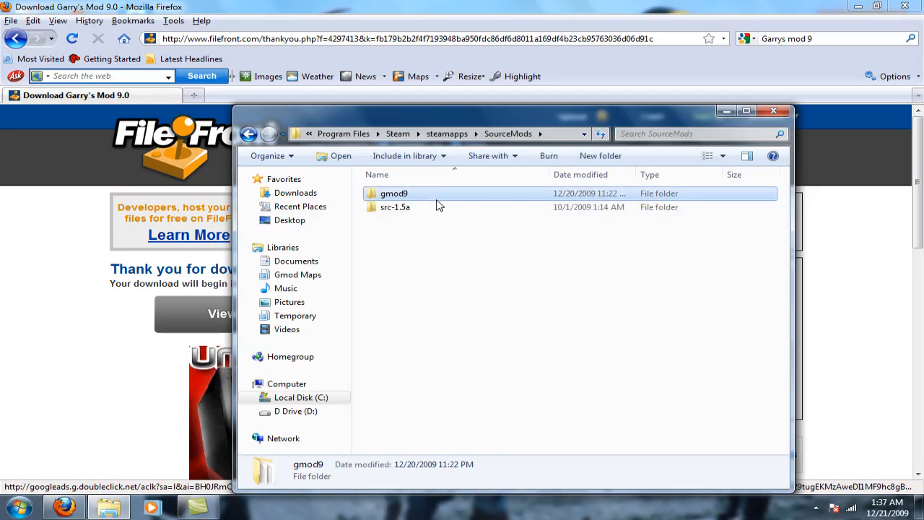
pyautogui.doubleClick(393, 193)
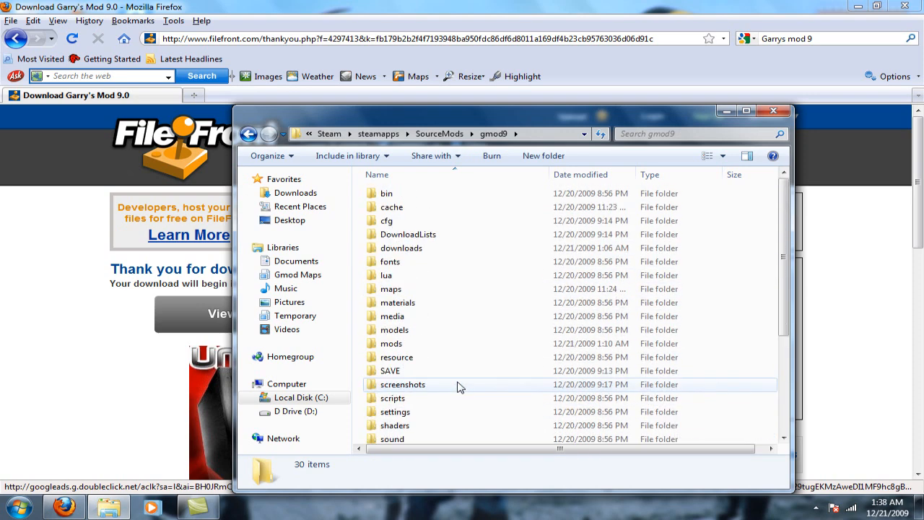
pyautogui.scroll(-3)
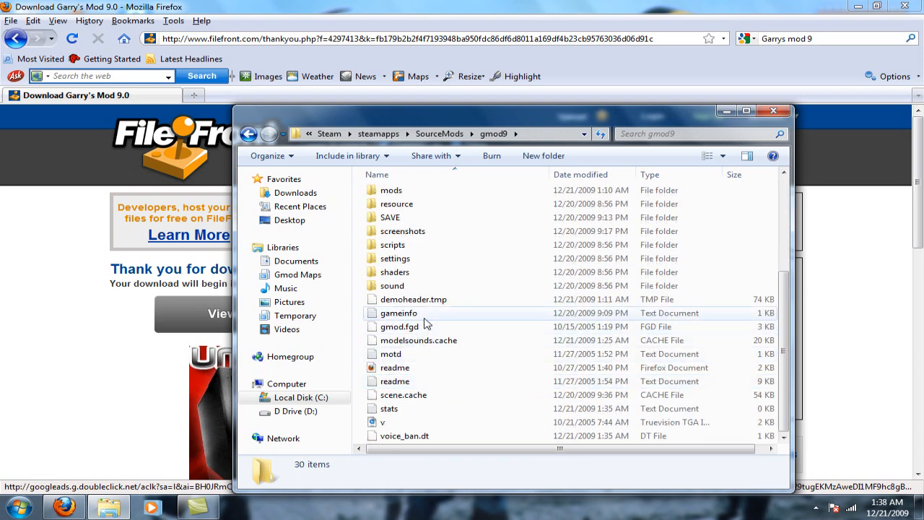
# Open gameinfo in Notepad, set SteamAppId to 215, and open the File menu
pyautogui.rightClick(398, 313)
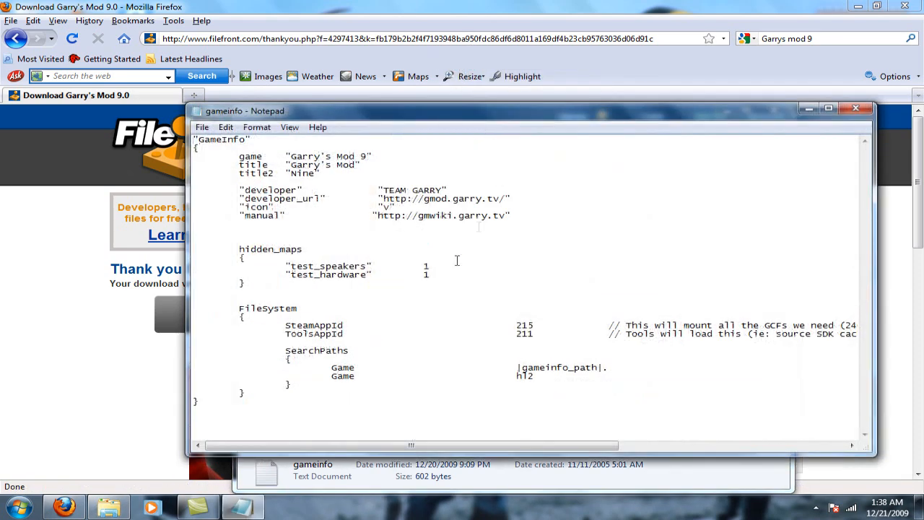
pyautogui.doubleClick(523, 325)
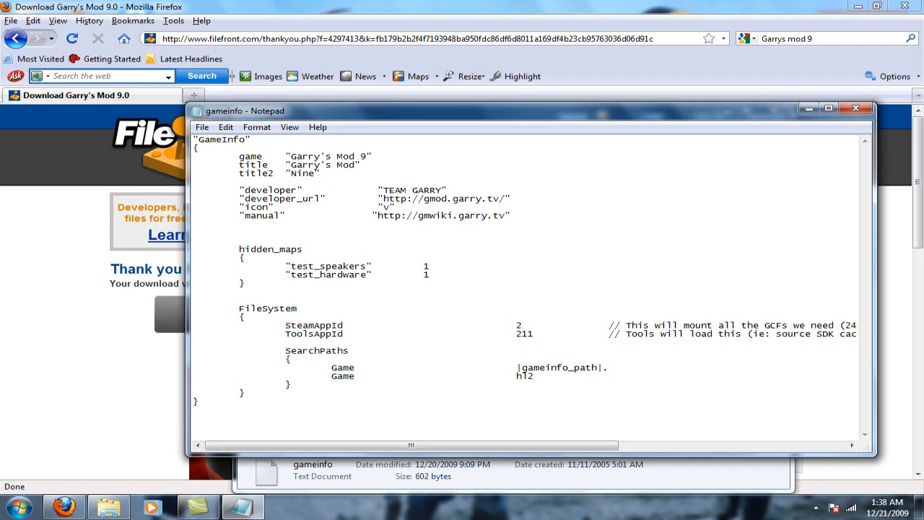
pyautogui.write('15')
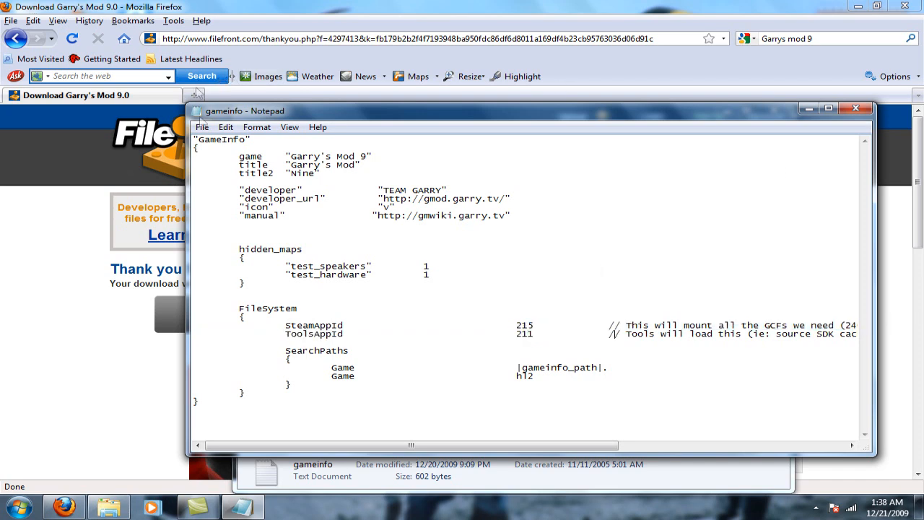
pyautogui.click(202, 127)
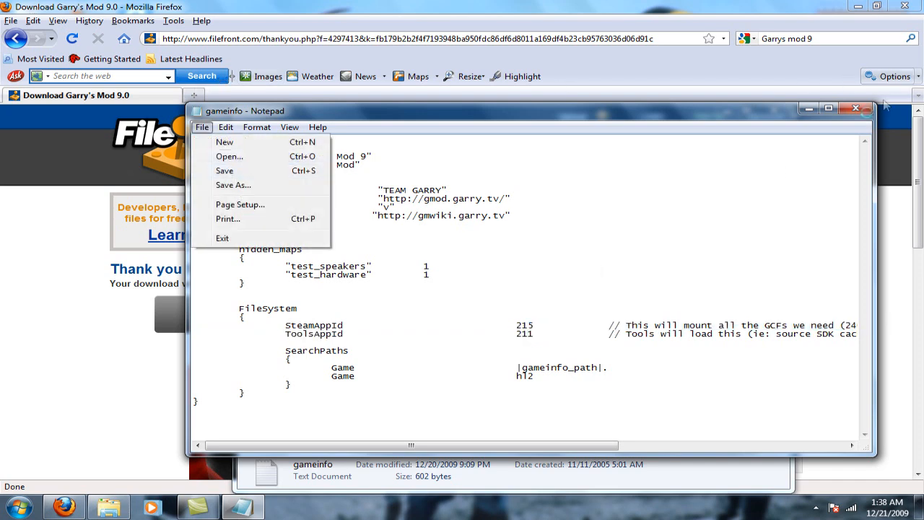